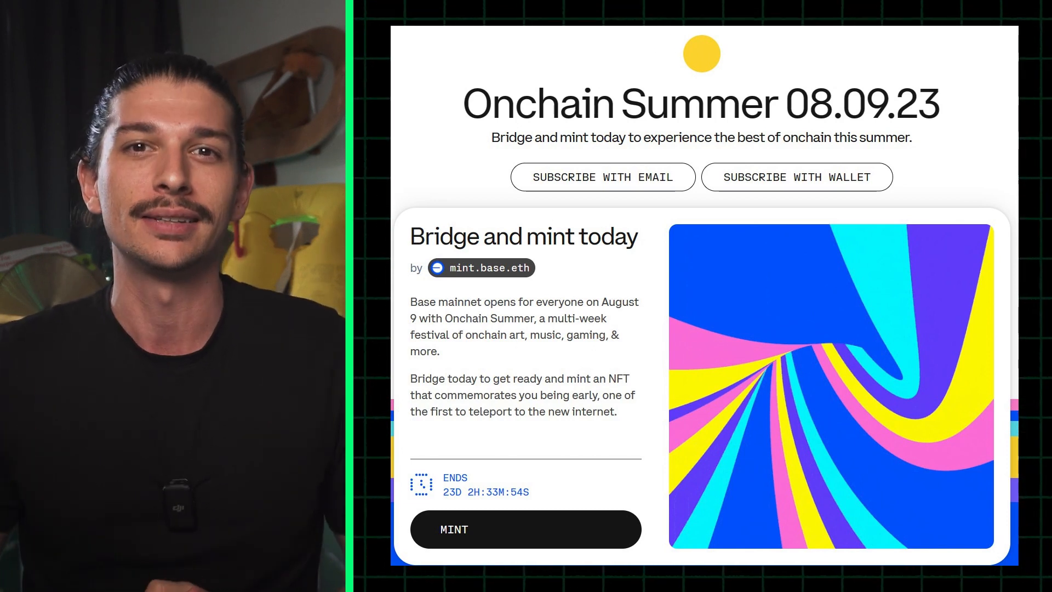
Connect the MetaMask wallet to Onchain Summer.
left_click(525, 529)
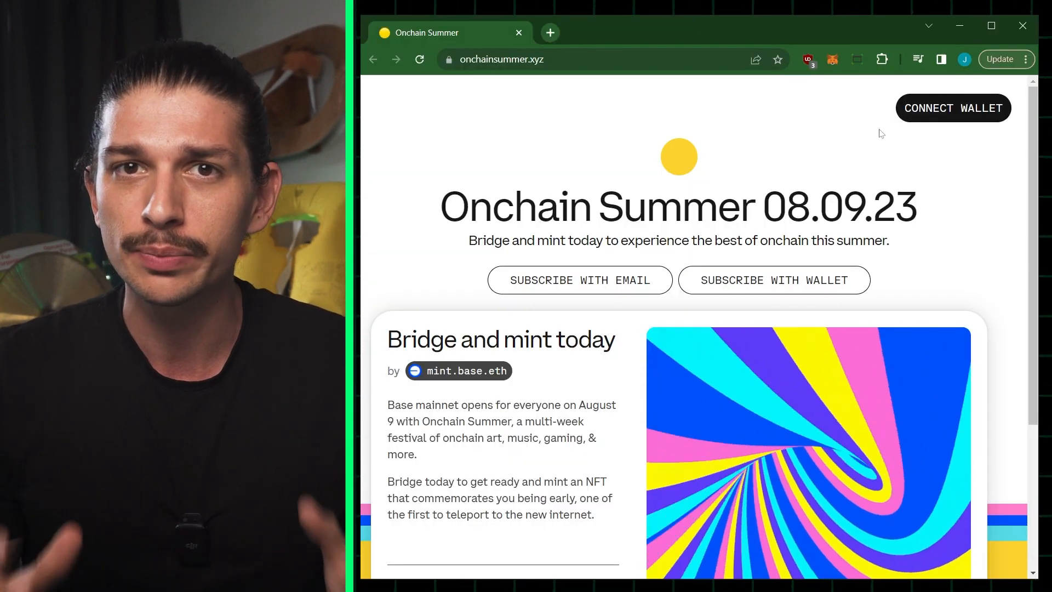
left_click(953, 108)
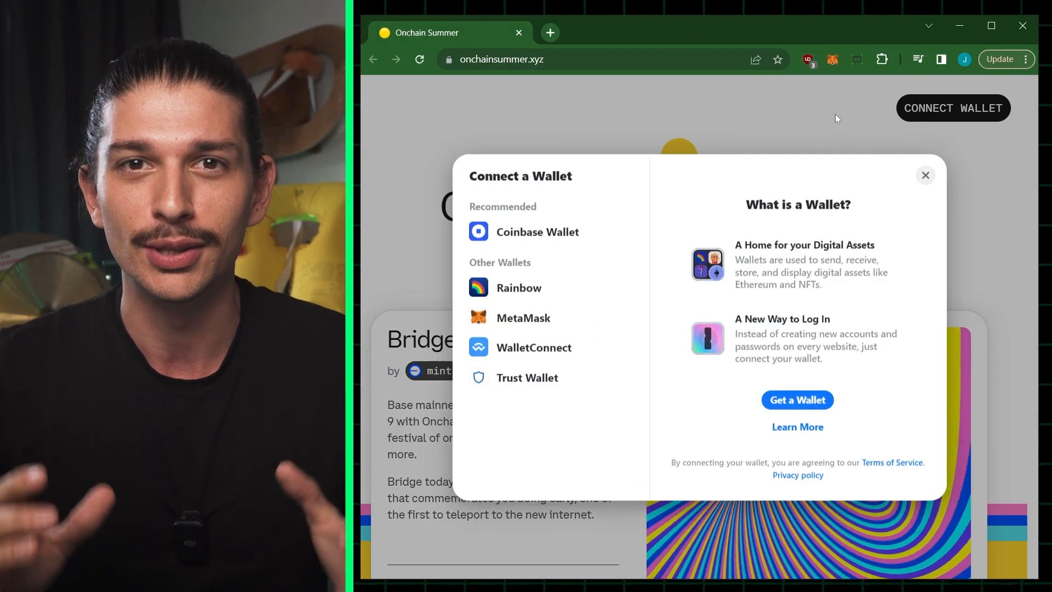
mouse_move(524, 318)
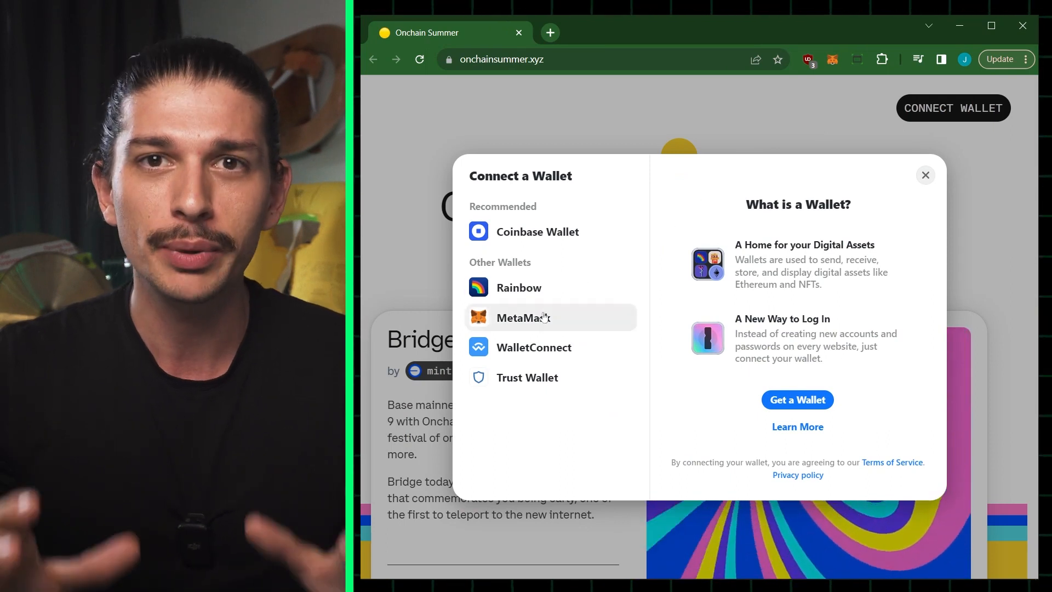
left_click(549, 318)
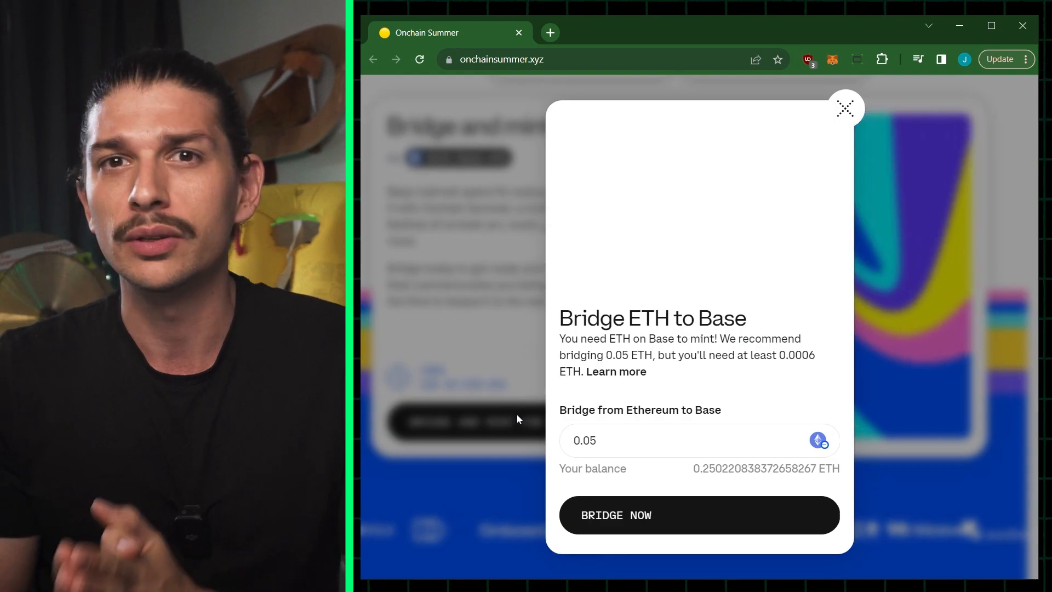
Continue toward minting the Bridge to Base NFT and approve switching the wallet to Base.
left_click(698, 515)
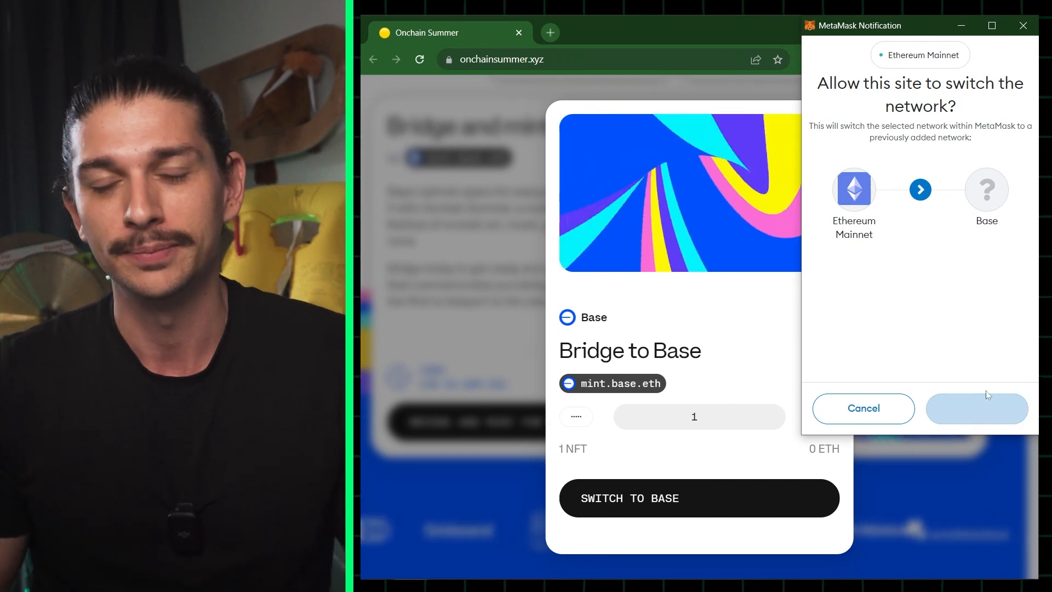
left_click(977, 409)
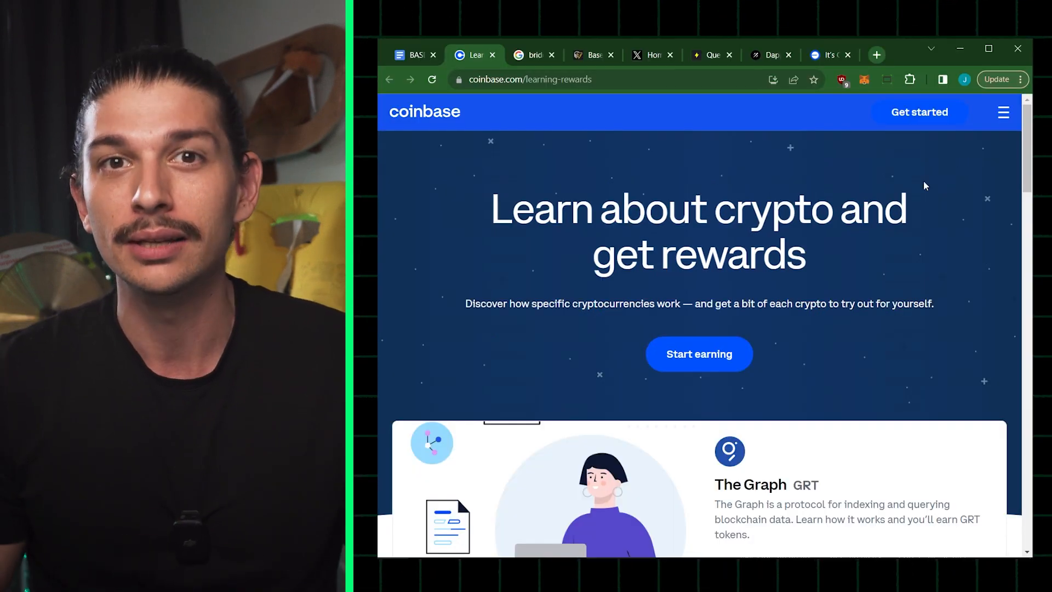
Browse down through Coinbase's learning-rewards courses.
scroll("down", 3)
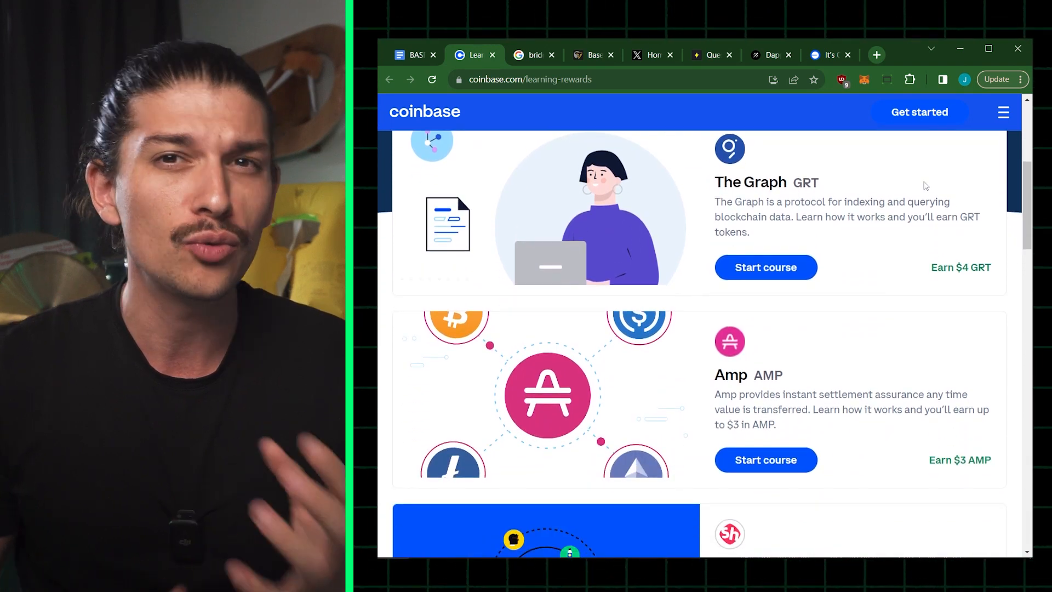
scroll("down", 3)
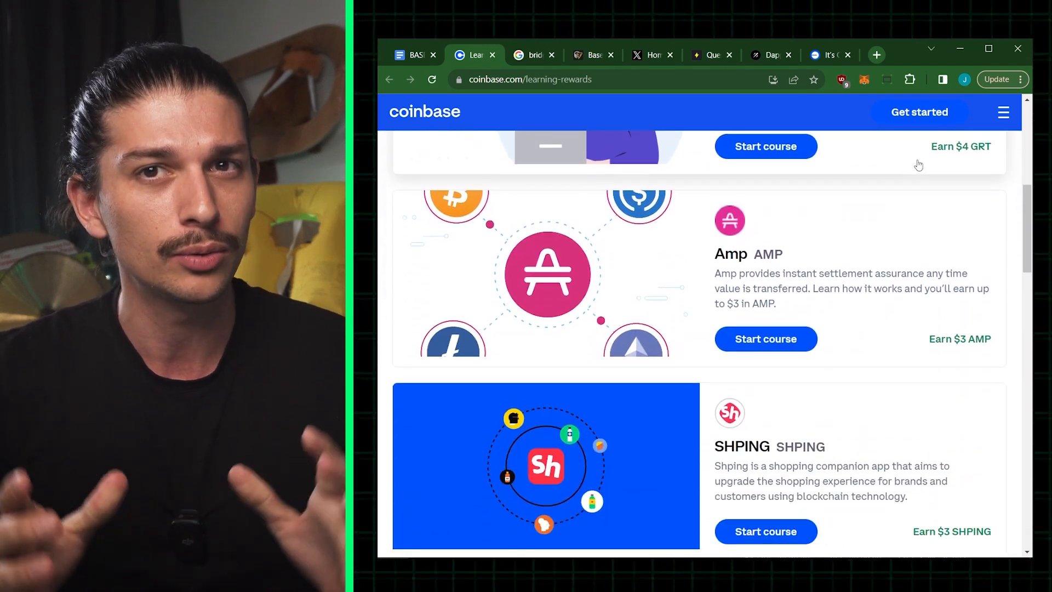
scroll("down", 3)
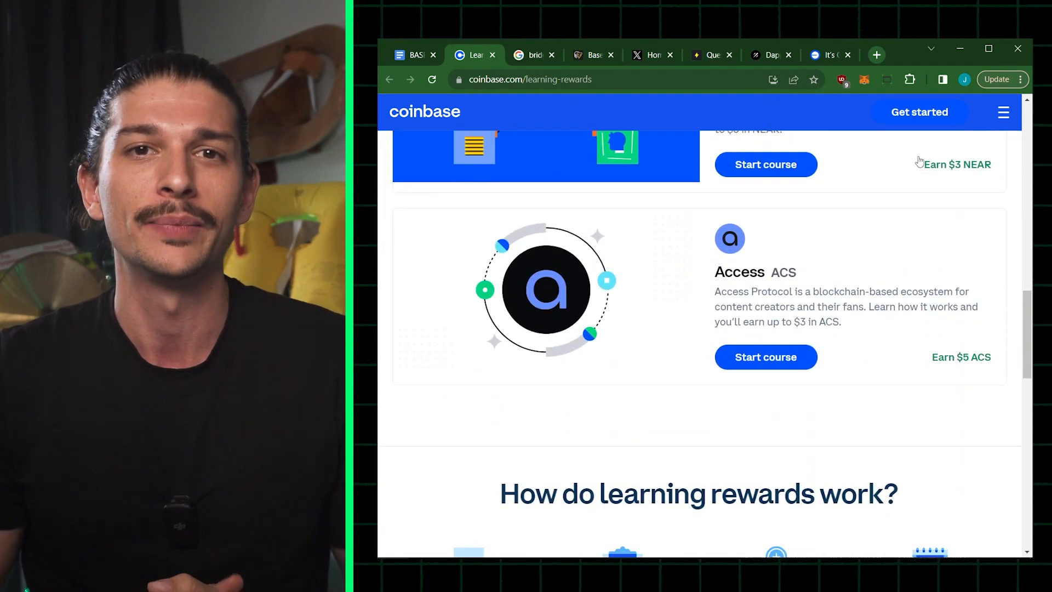
scroll("down", 3)
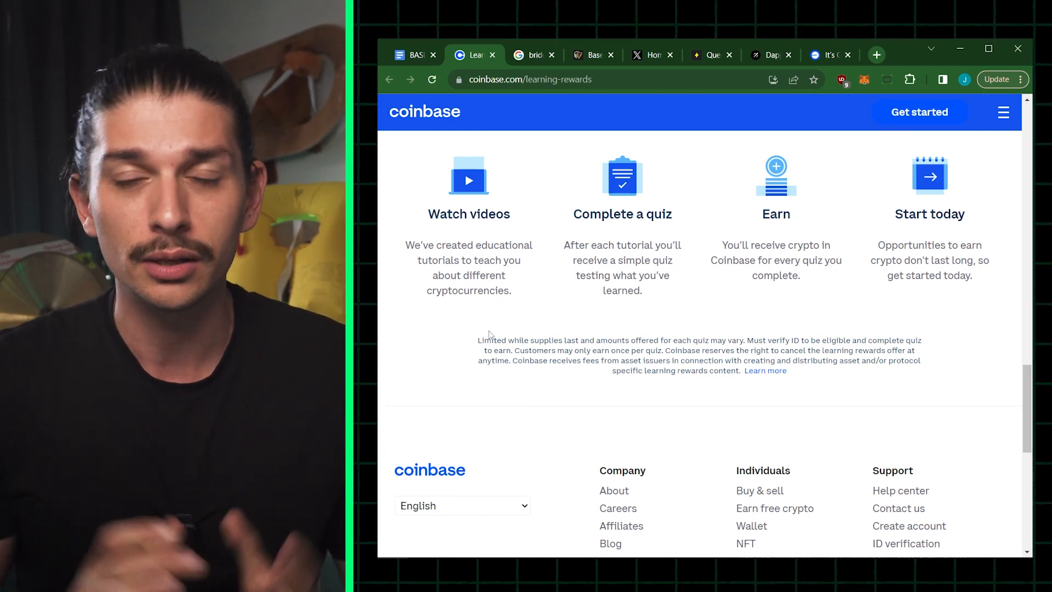
Look over Galxe's Bridge to Base task list, then move to Layer3's quests page.
left_click(674, 49)
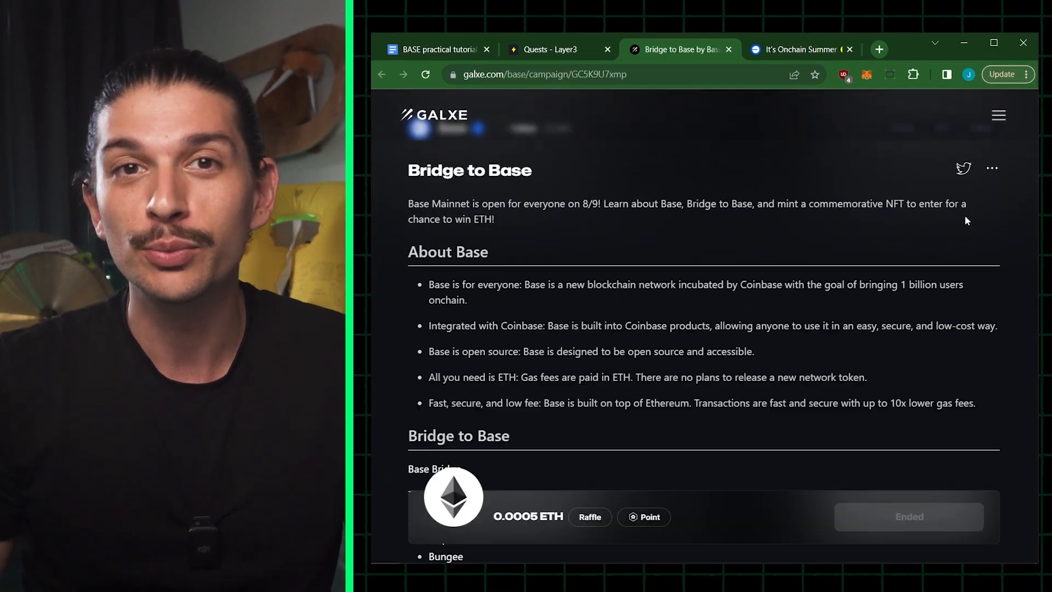
scroll("down", 3)
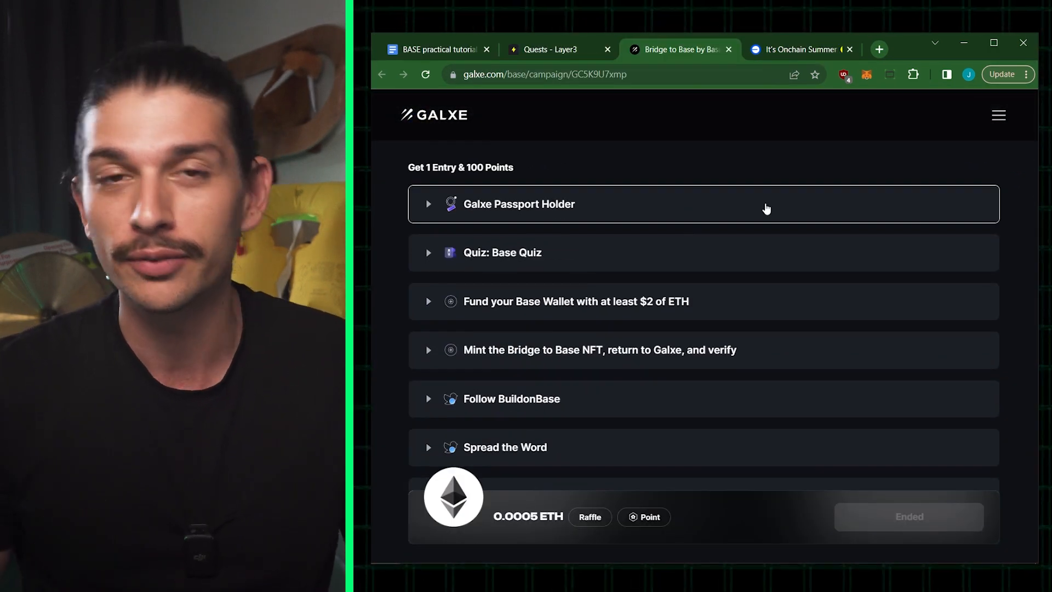
left_click(550, 49)
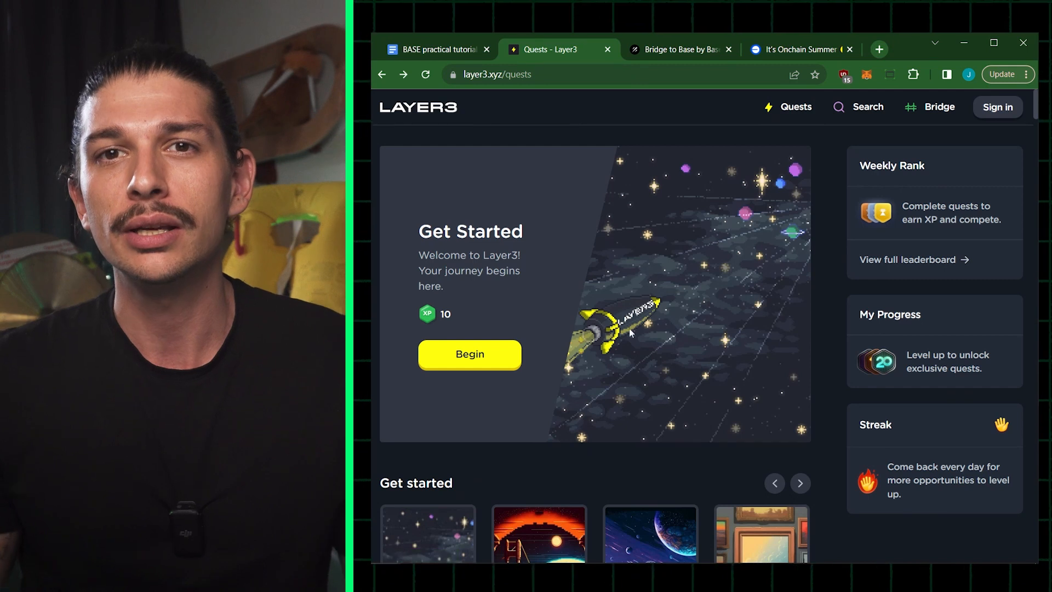
Review Layer3's starter quests, the How to Bridge to Layer2s quest, and the mint.fun Bridge Pass page.
scroll("down", 3)
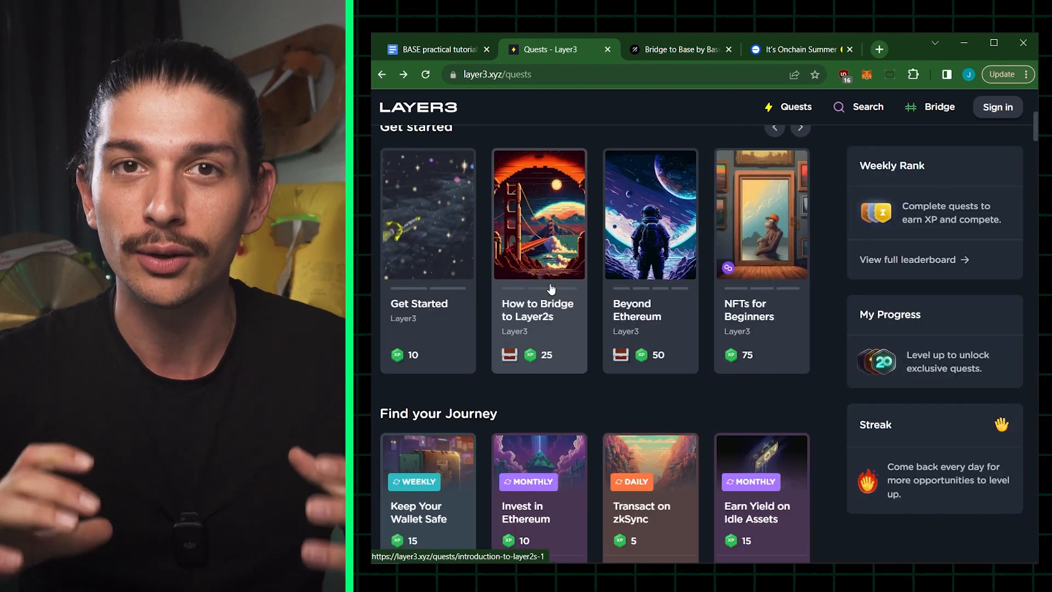
left_click(538, 213)
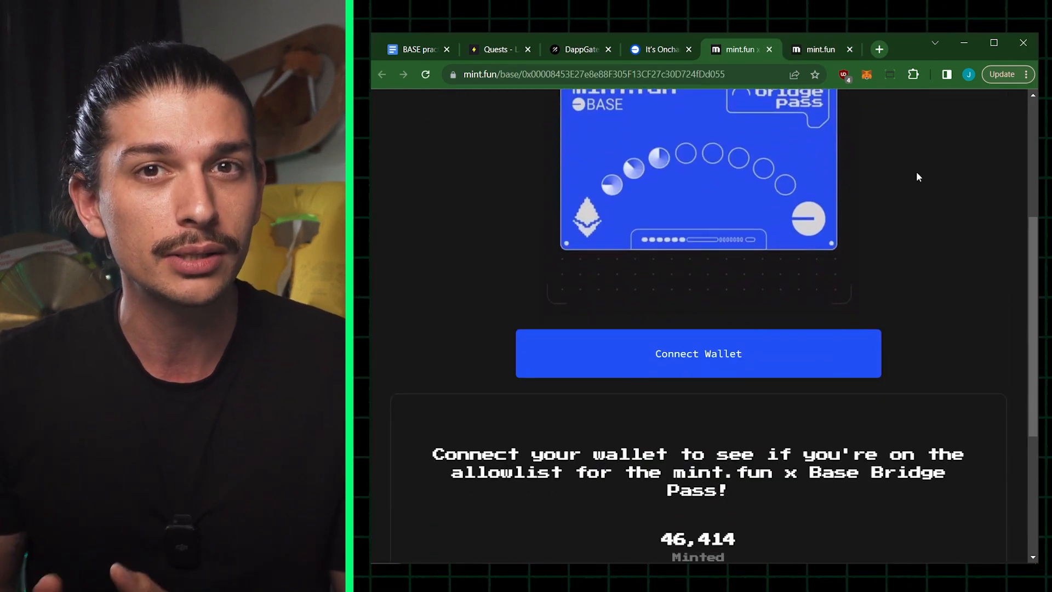
scroll("down", 3)
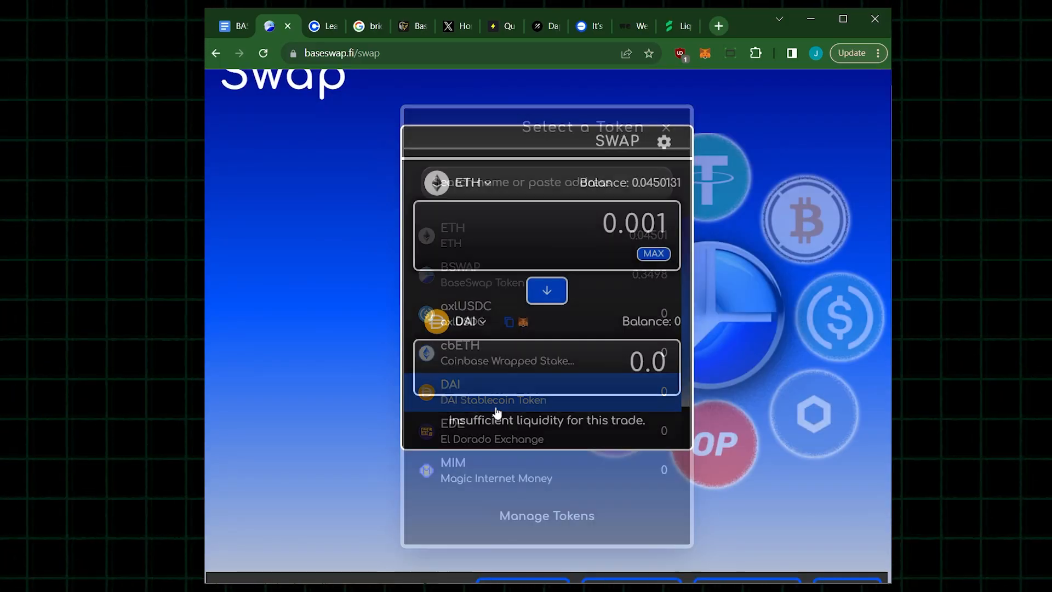
Choose DAI as the token to receive for the 0.001 ETH swap.
left_click(450, 393)
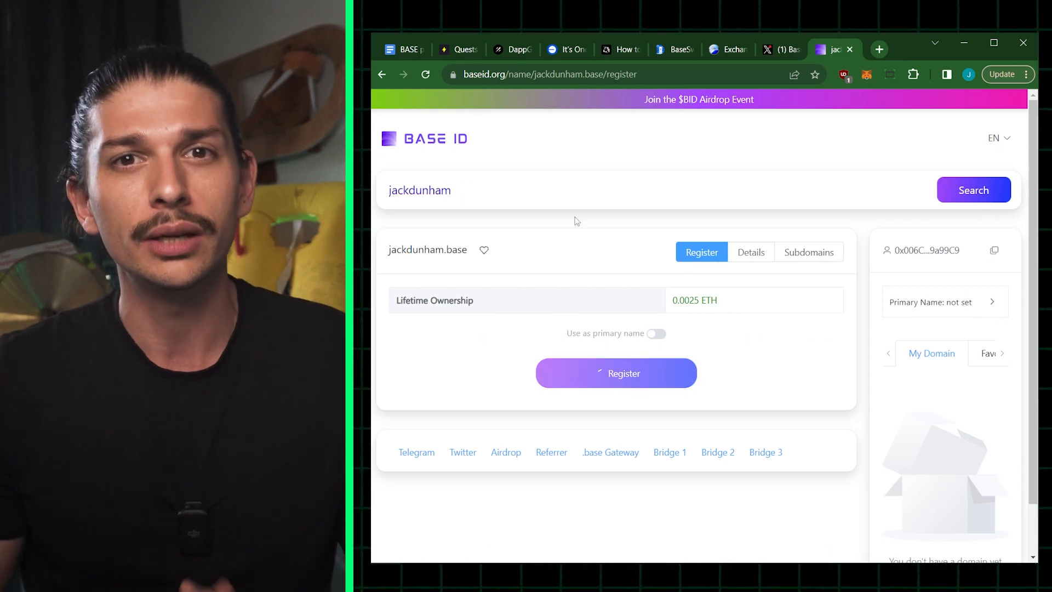
Register jackdunham.base for 0.0025 ETH, confirm in MetaMask, and set it as primary name.
left_click(615, 372)
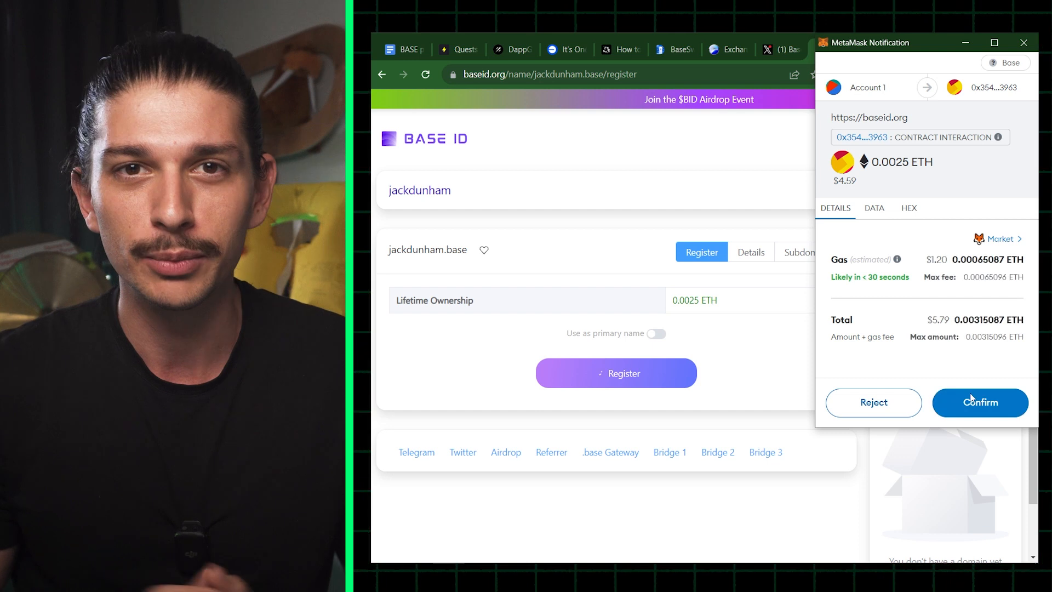
left_click(979, 403)
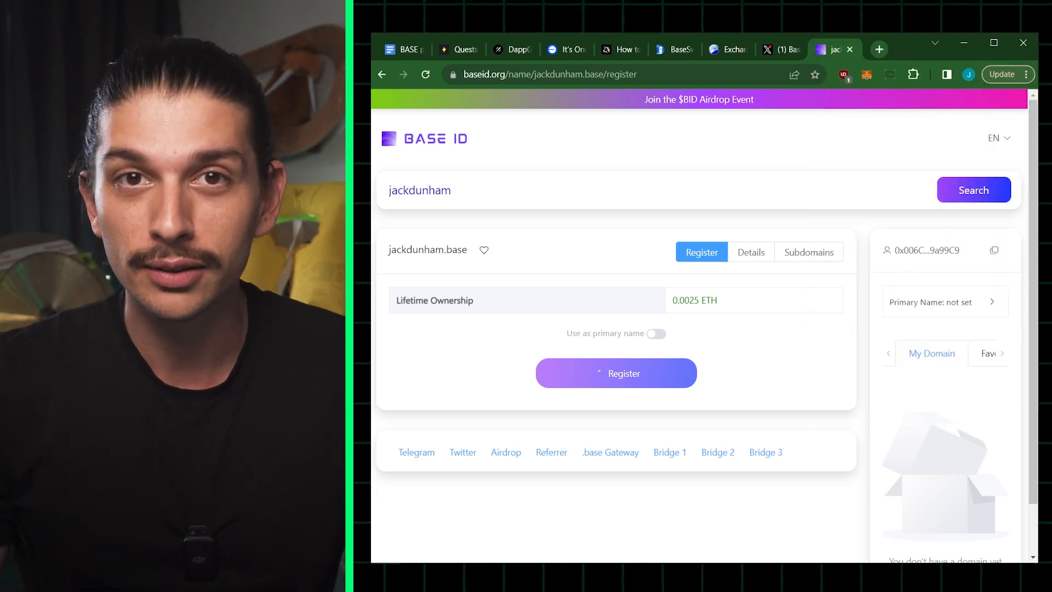
left_click(656, 333)
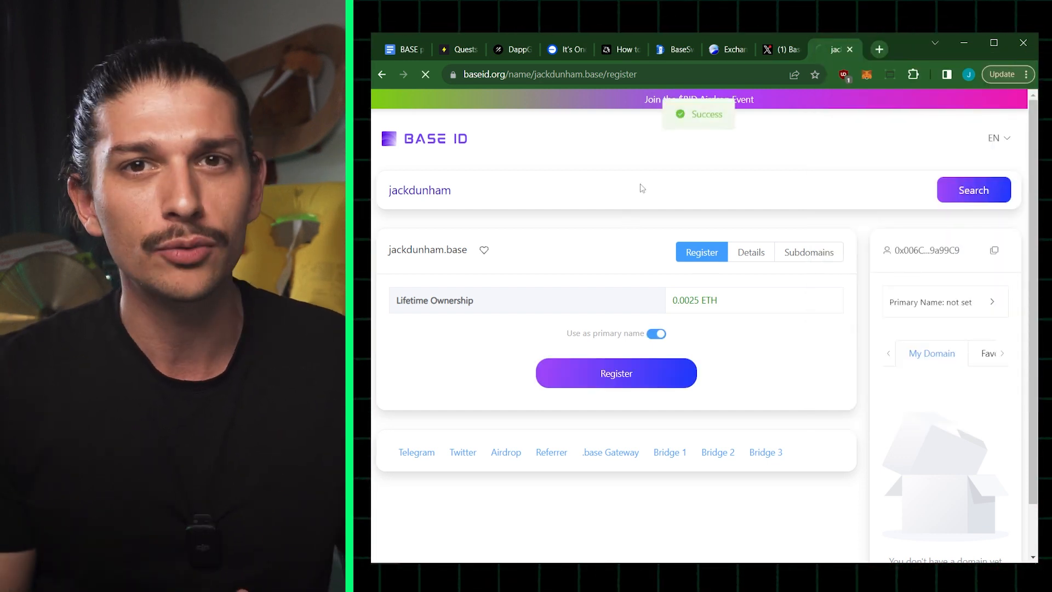